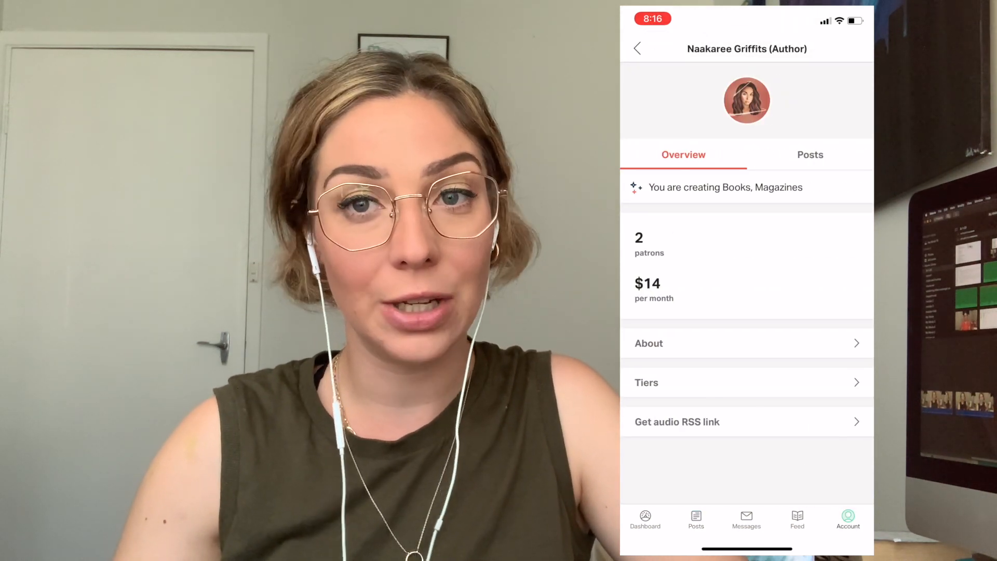
Step: Show the Naakaree Griffits creator page's Posts list instead of its Overview
left_click(809, 155)
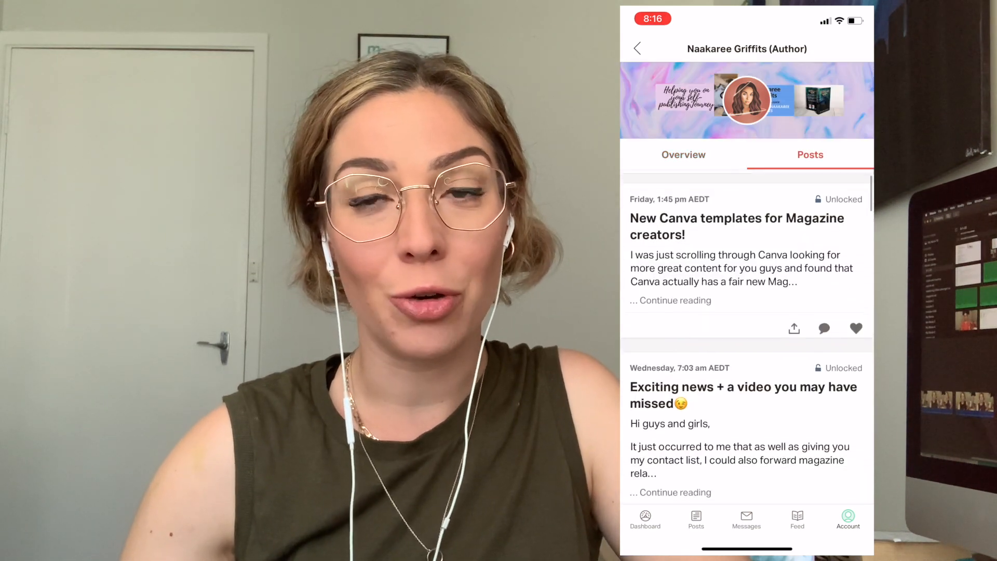
Step: Scroll the posts feed past 'New video alert!' to the December 2020 'see more of' poll
scroll("down", 3)
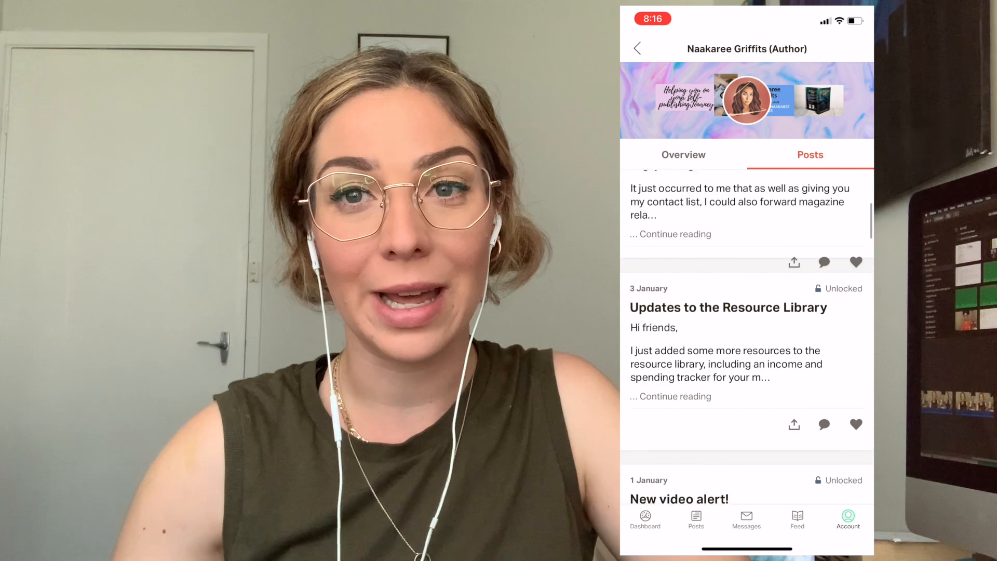
scroll("down", 3)
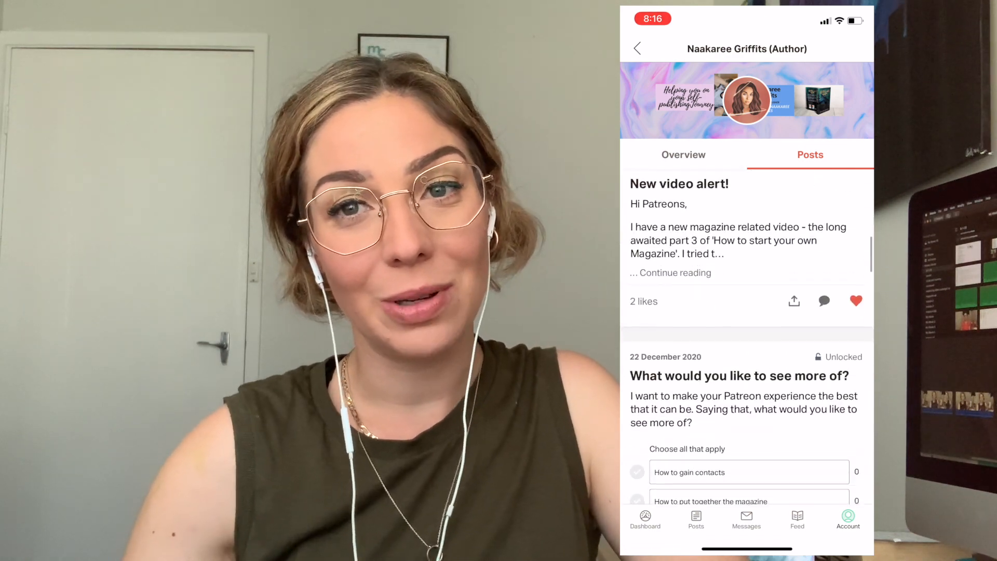